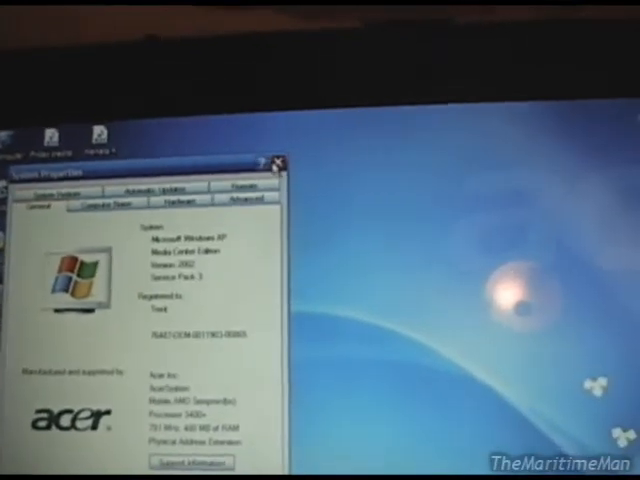
# Dismiss System Properties with OK, returning to the Windows XP desktop
pyautogui.click(276, 162)
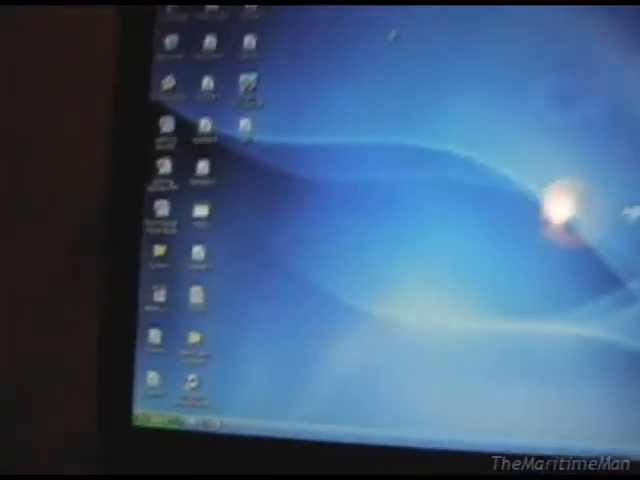